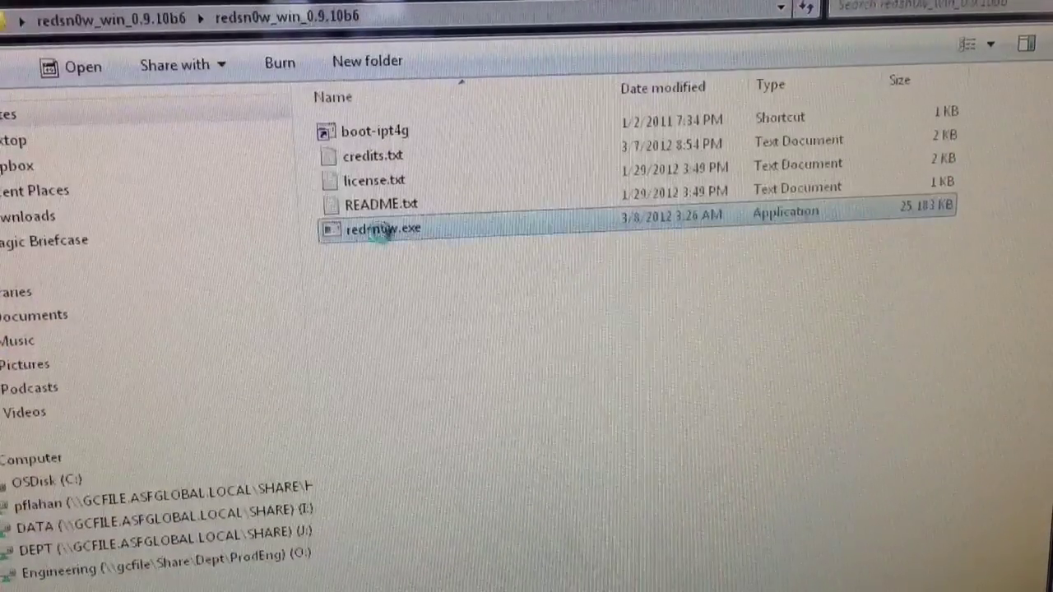
Start redsn0w.exe 0.9.10b6 from its folder and acknowledge its welcome screen
double_click(382, 229)
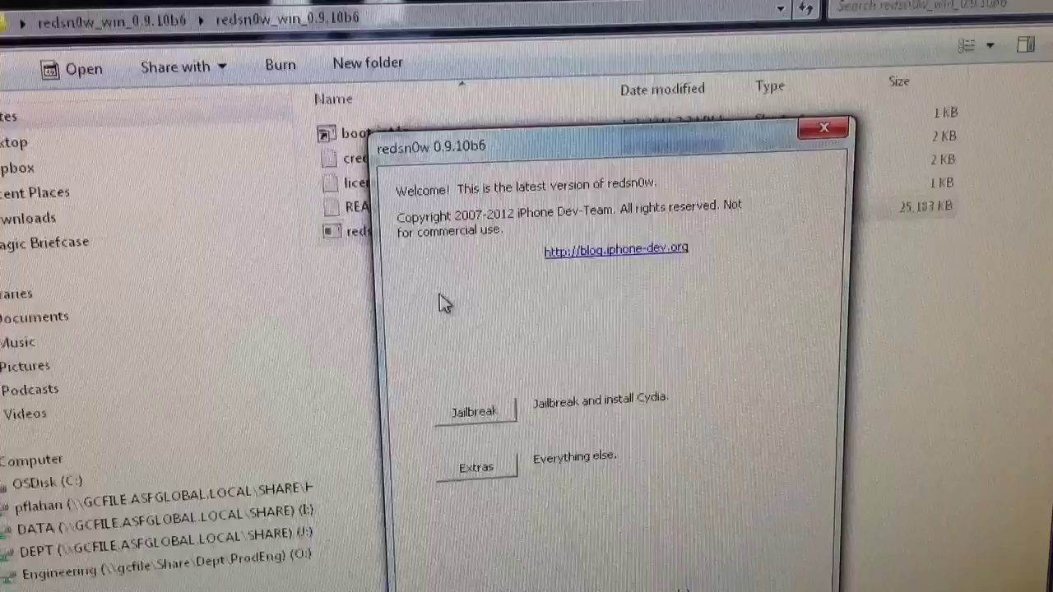
left_click(477, 467)
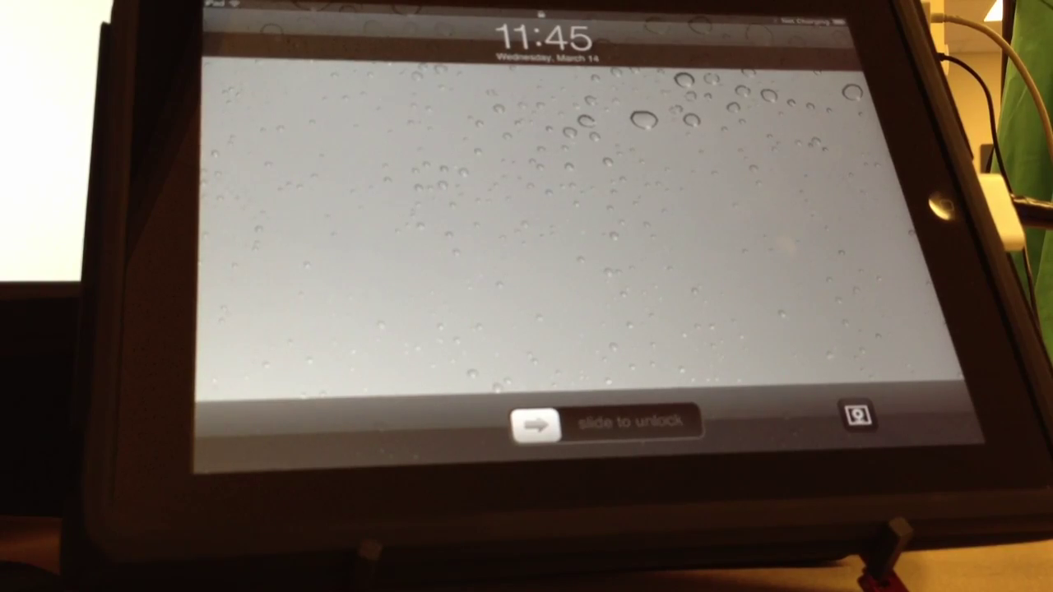
Slide to unlock the tethered-booted iPad and reach the home screen
left_click_drag(534, 425, 682, 424)
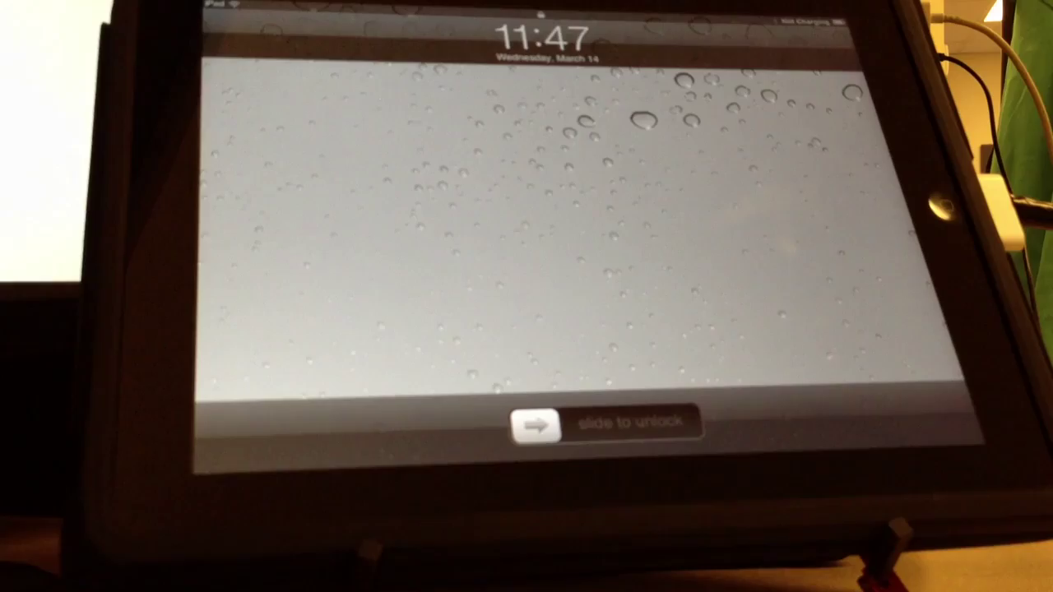
left_click_drag(535, 424, 675, 424)
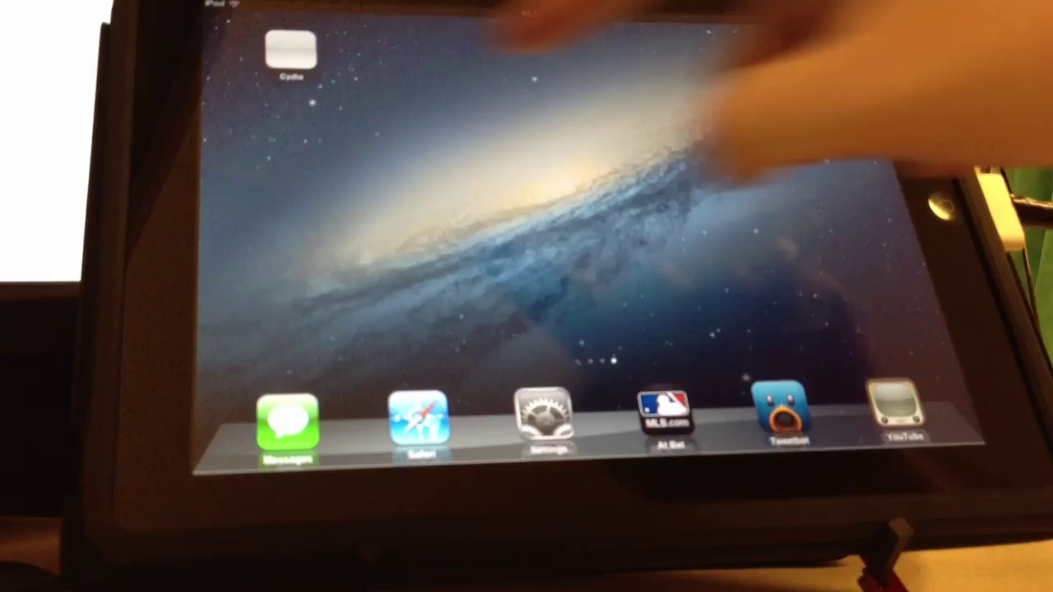
Start Cydia from the home screen and browse down its Home page
left_click(290, 50)
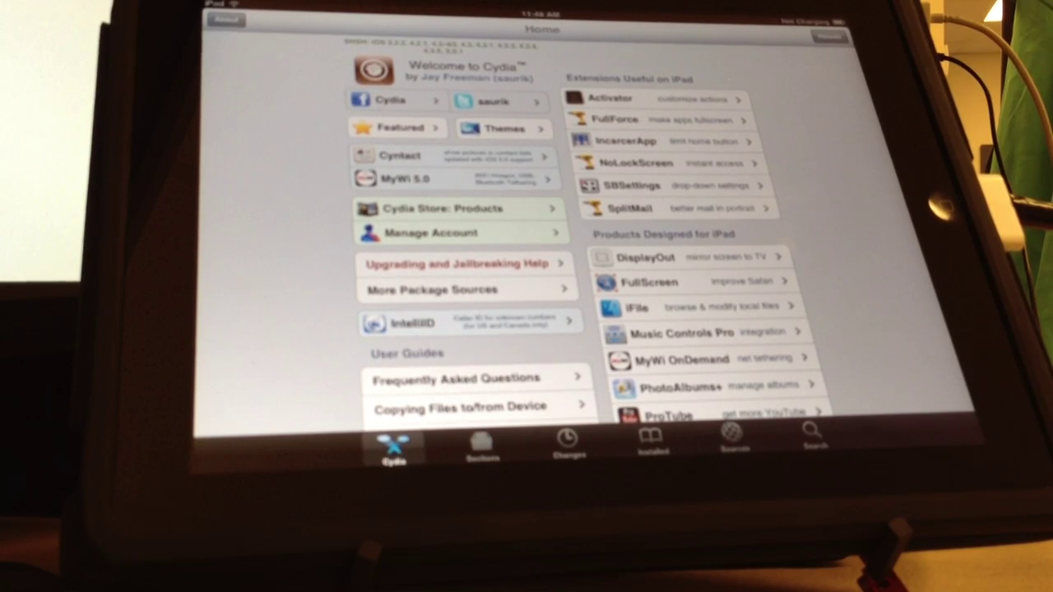
scroll("down", 3)
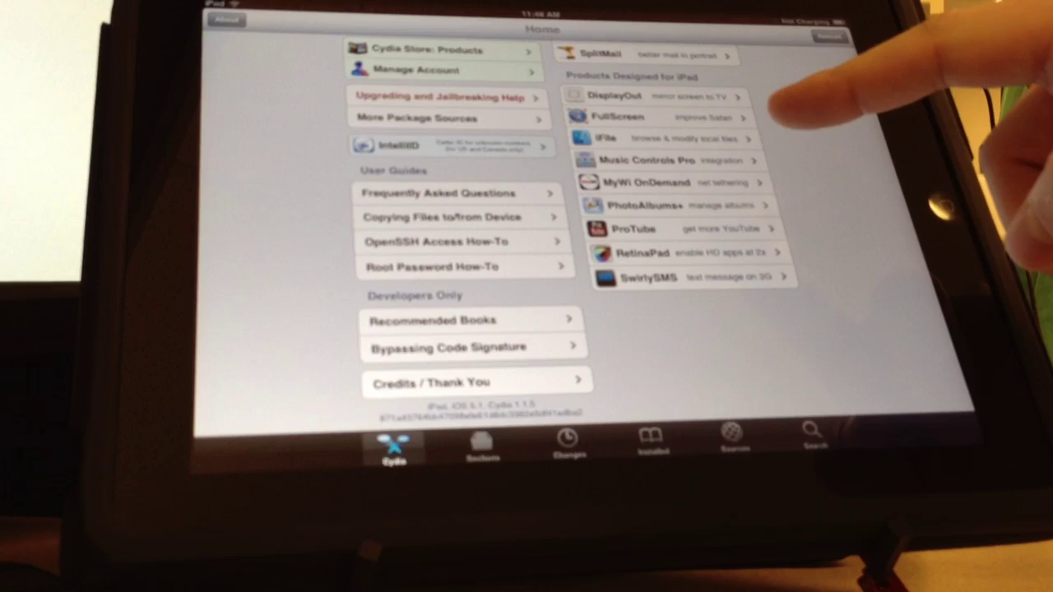